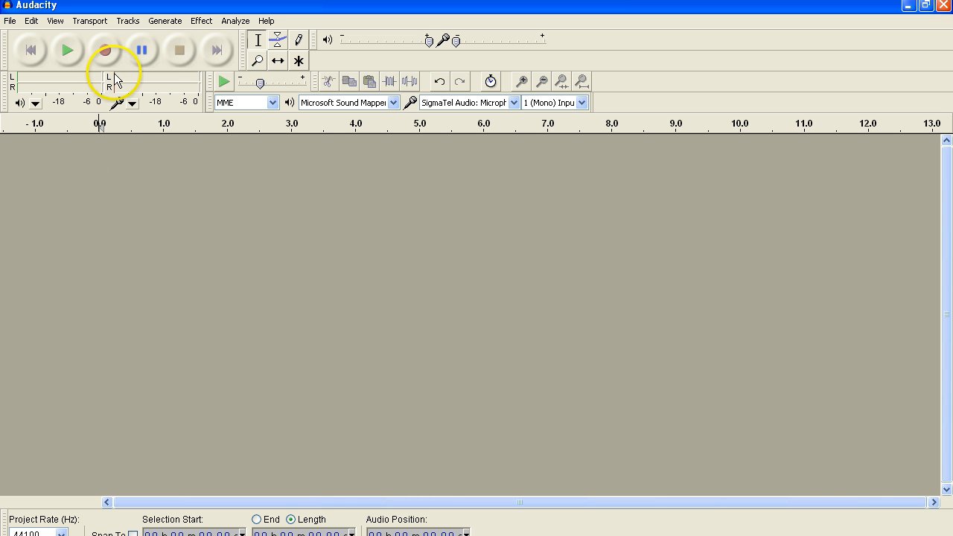
pyautogui.moveTo(105, 50)
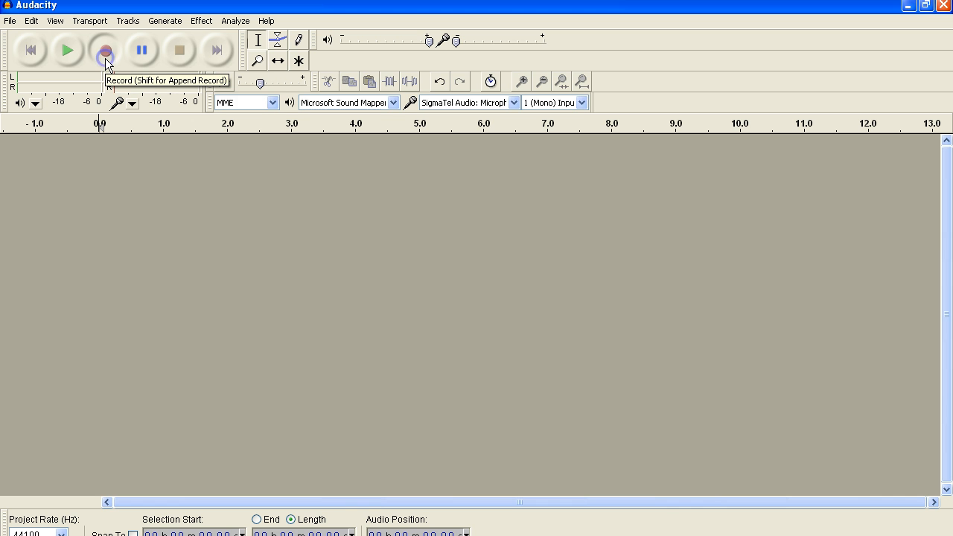
# Step: Record about 7.5 seconds of speech with two phrases, the first quieter than the second
pyautogui.click(104, 50)
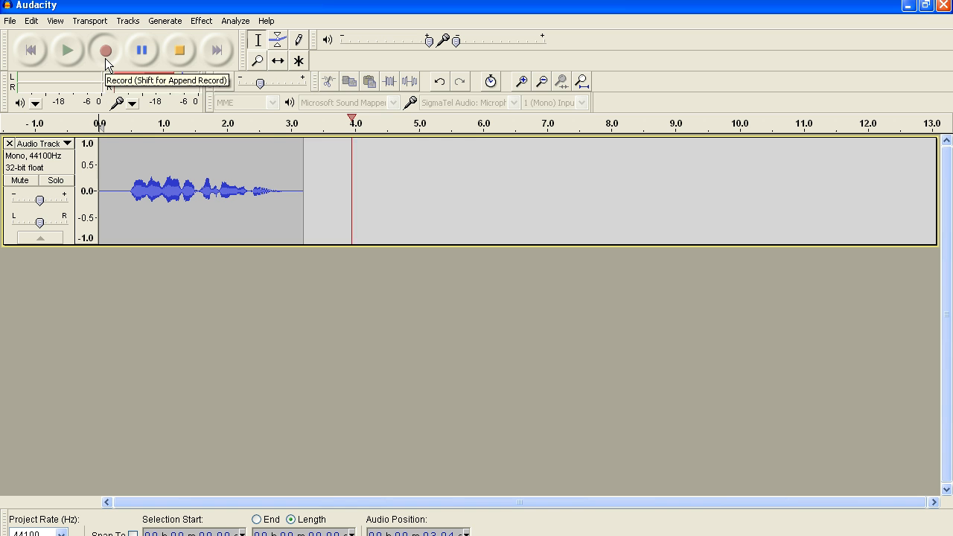
pyautogui.click(104, 50)
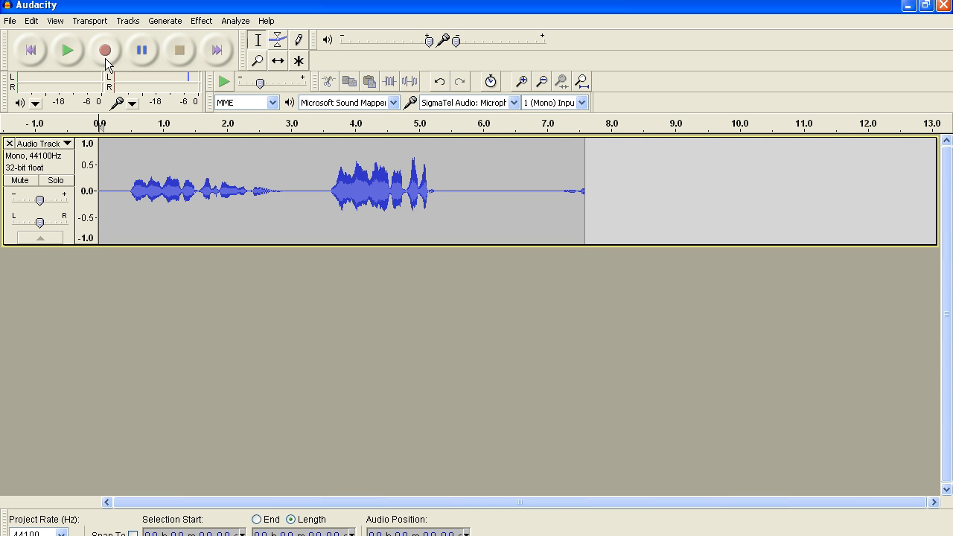
pyautogui.moveTo(278, 39)
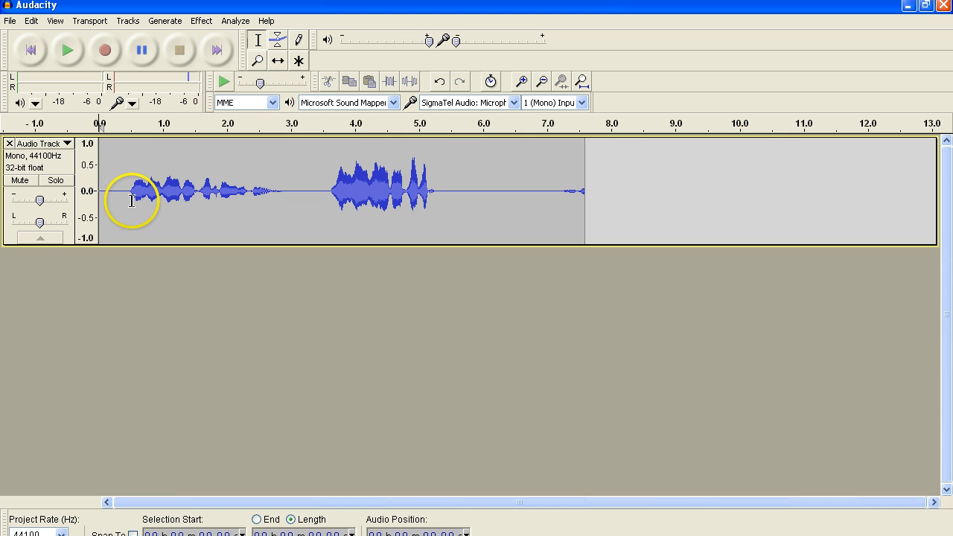
pyautogui.moveTo(111, 198); pyautogui.dragTo(182, 197)
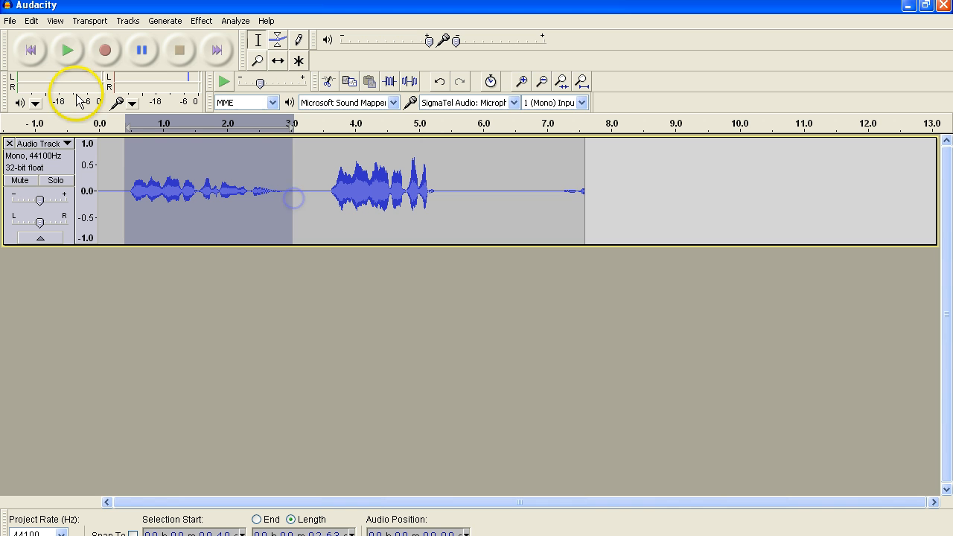
pyautogui.click(66, 50)
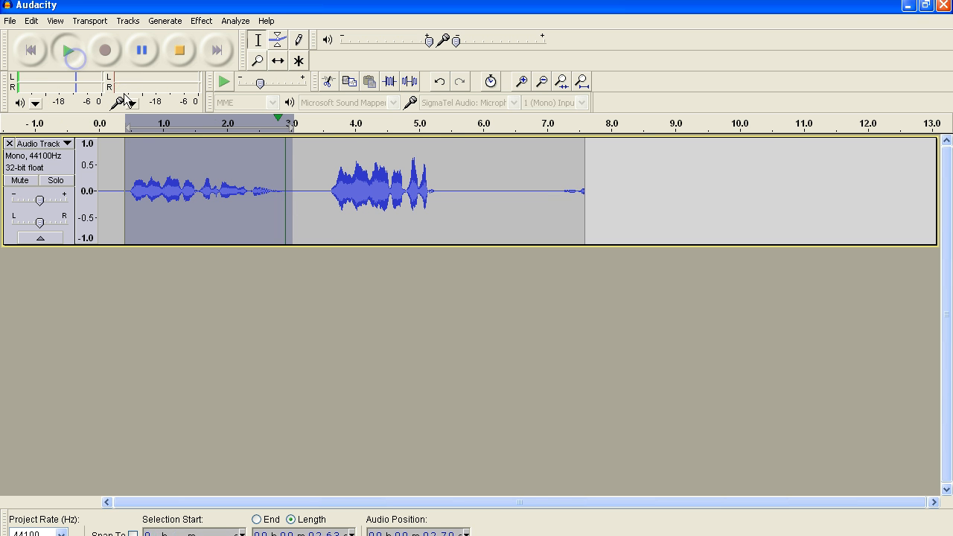
pyautogui.click(67, 49)
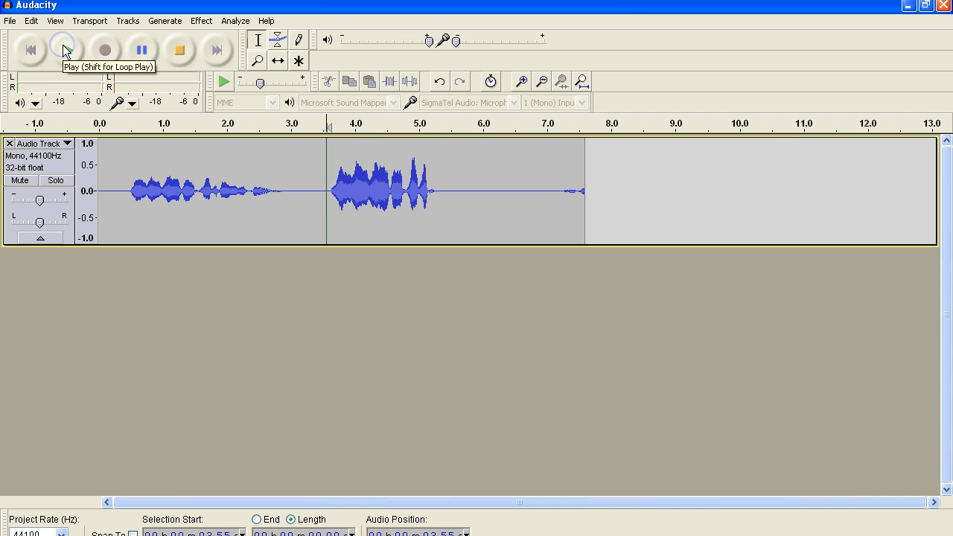
pyautogui.click(63, 50)
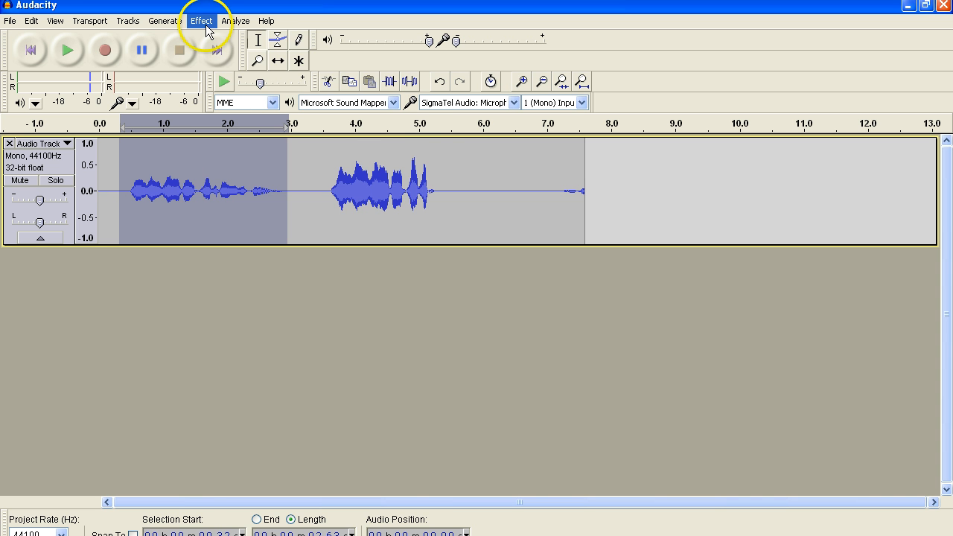
# Step: Amplify the first phrase by 4 dB and then 2 dB more so it peaks like the second
pyautogui.click(201, 20)
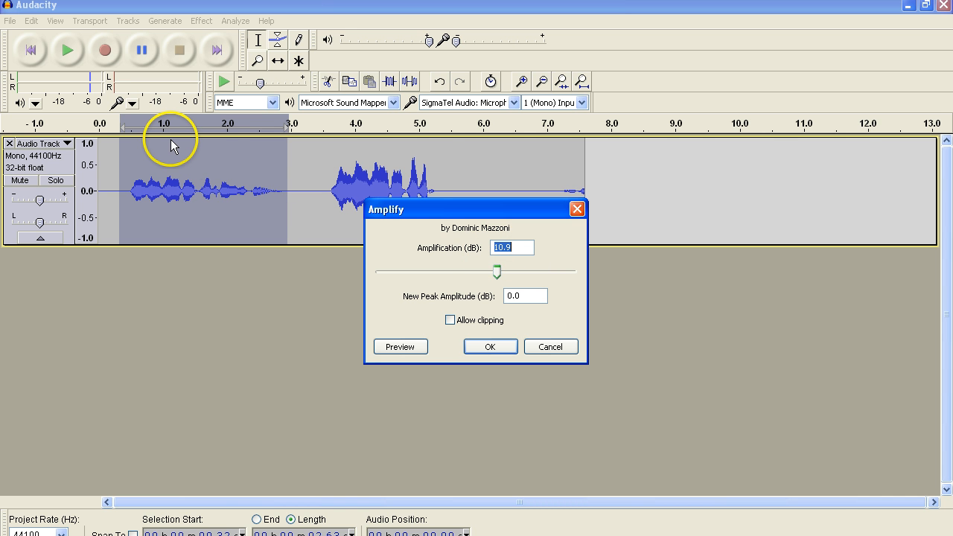
pyautogui.moveTo(428, 229)
pyautogui.write('4.')
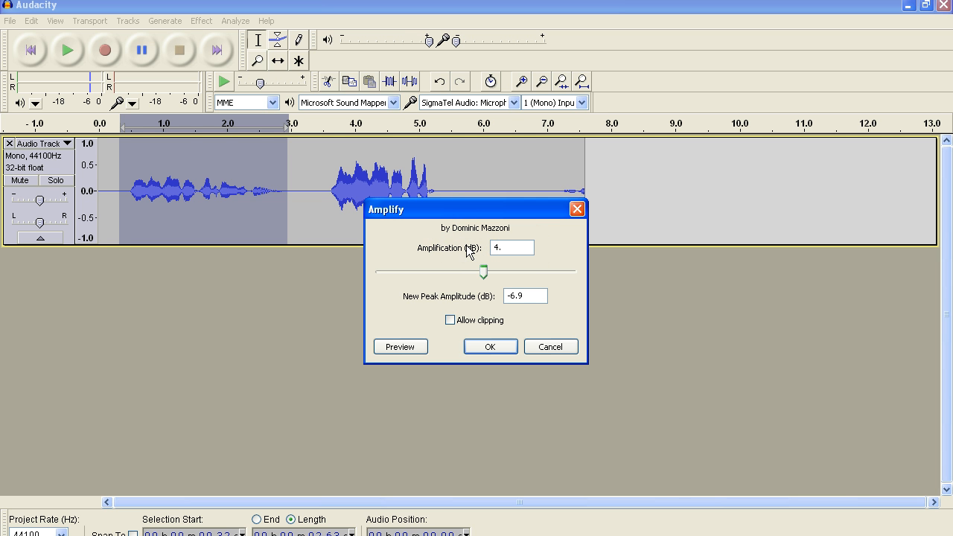
pyautogui.click(490, 346)
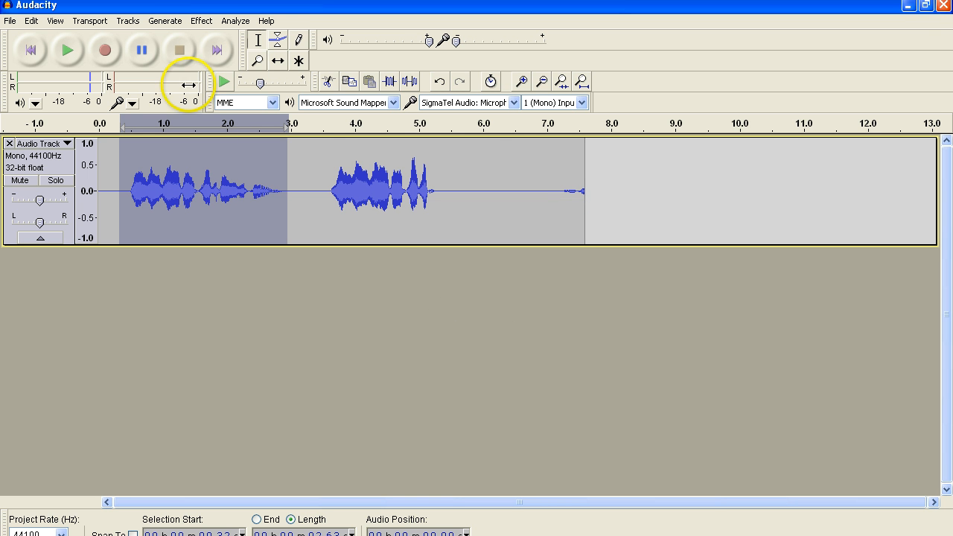
pyautogui.click(201, 21)
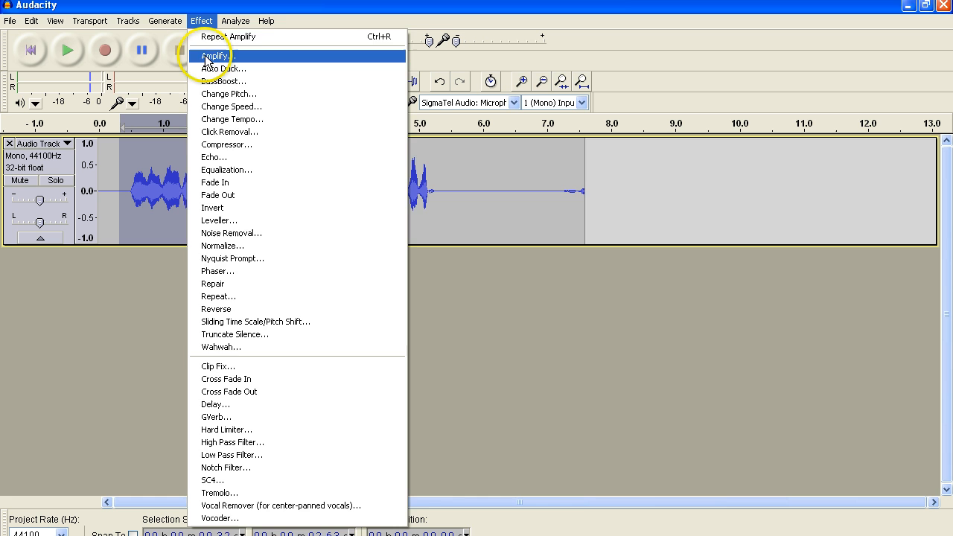
pyautogui.click(216, 55)
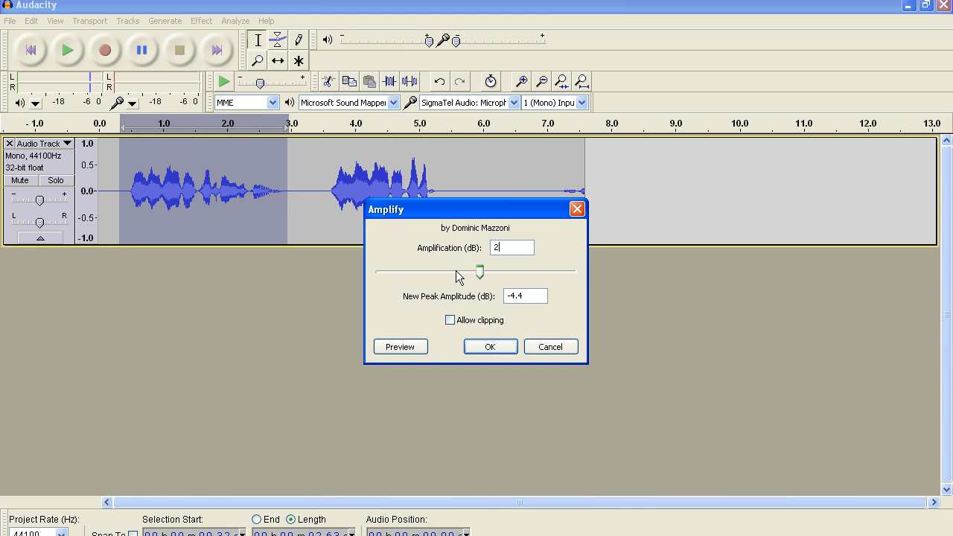
pyautogui.click(490, 346)
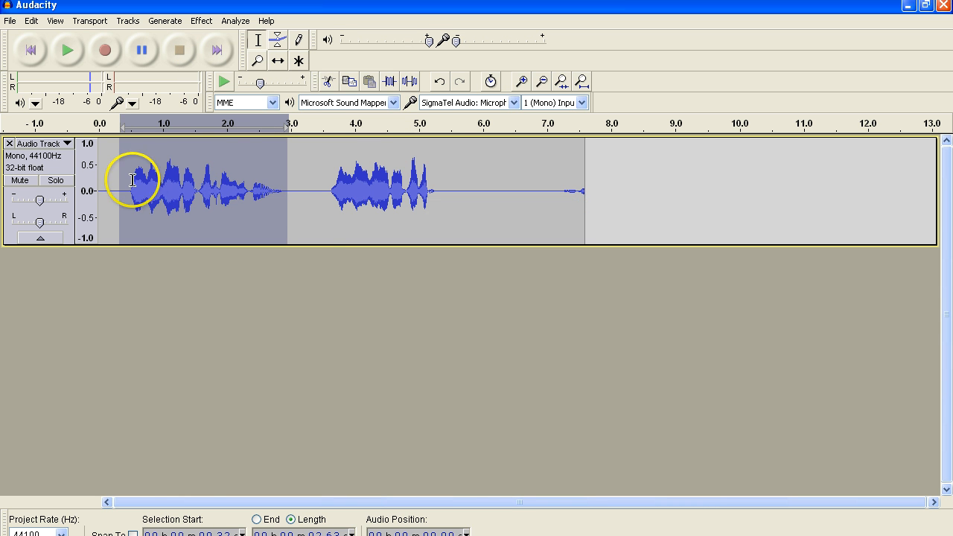
pyautogui.click(66, 50)
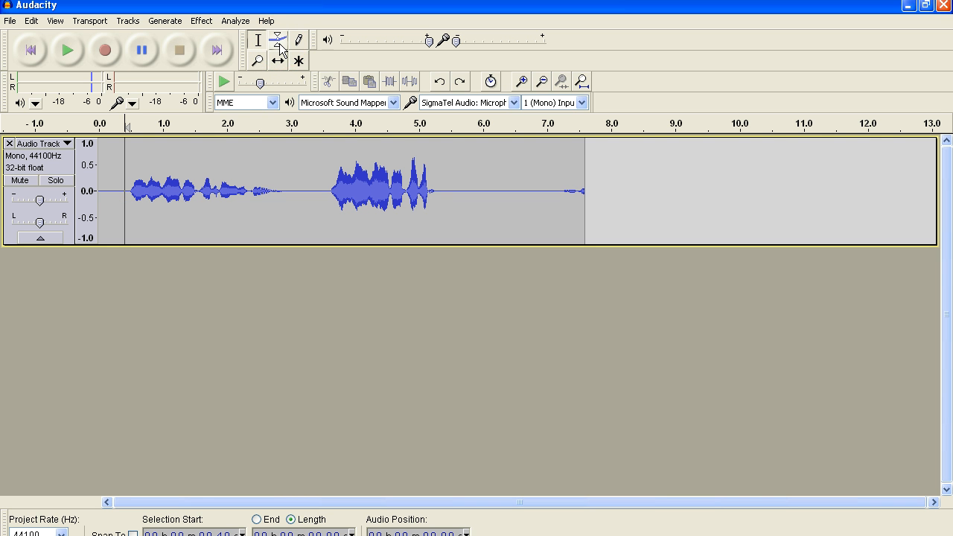
pyautogui.moveTo(277, 40)
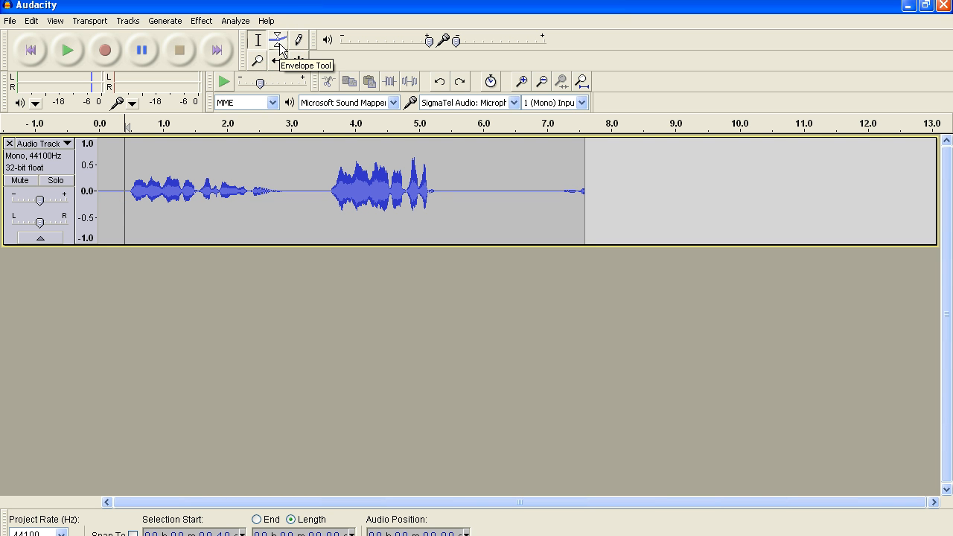
# Step: Switch to the Envelope Tool to shape the track's volume after the first phrase
pyautogui.click(277, 40)
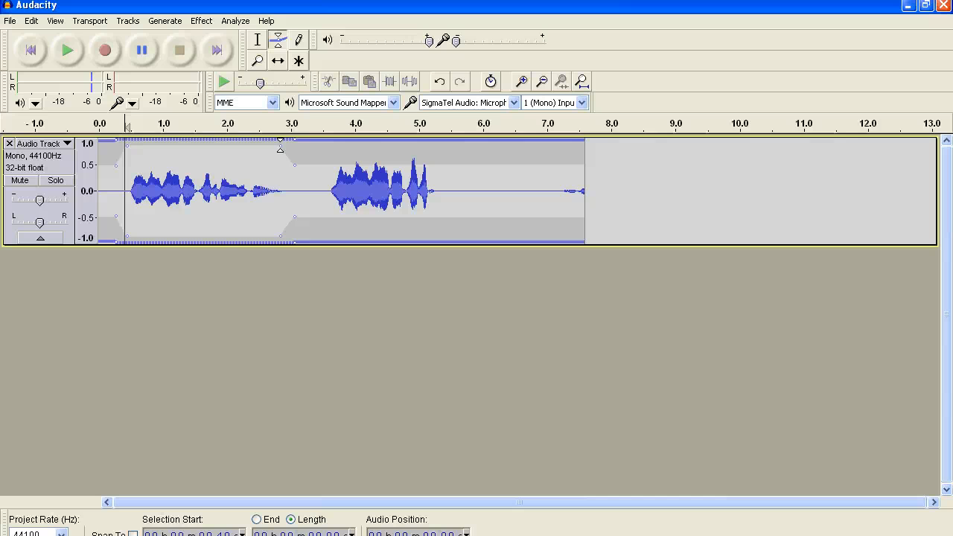
pyautogui.click(67, 50)
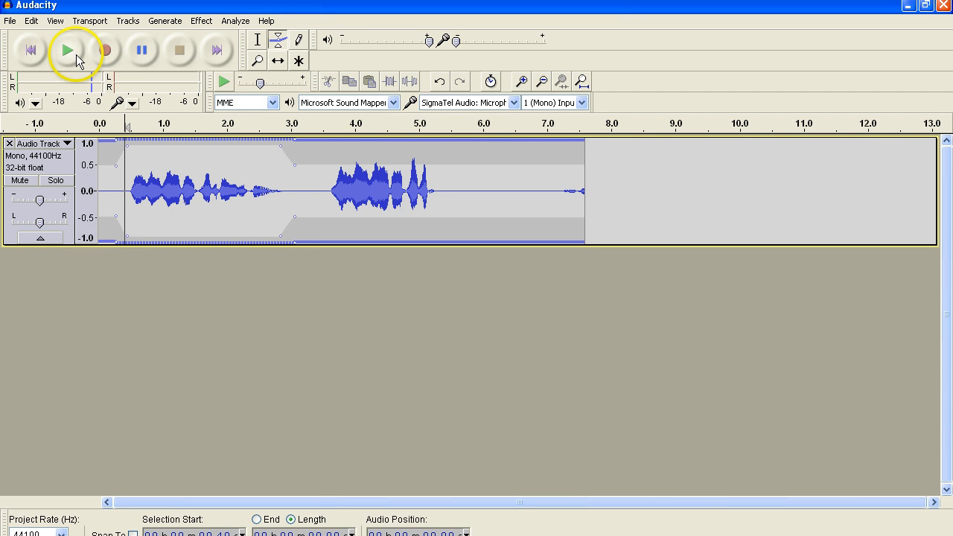
pyautogui.click(68, 50)
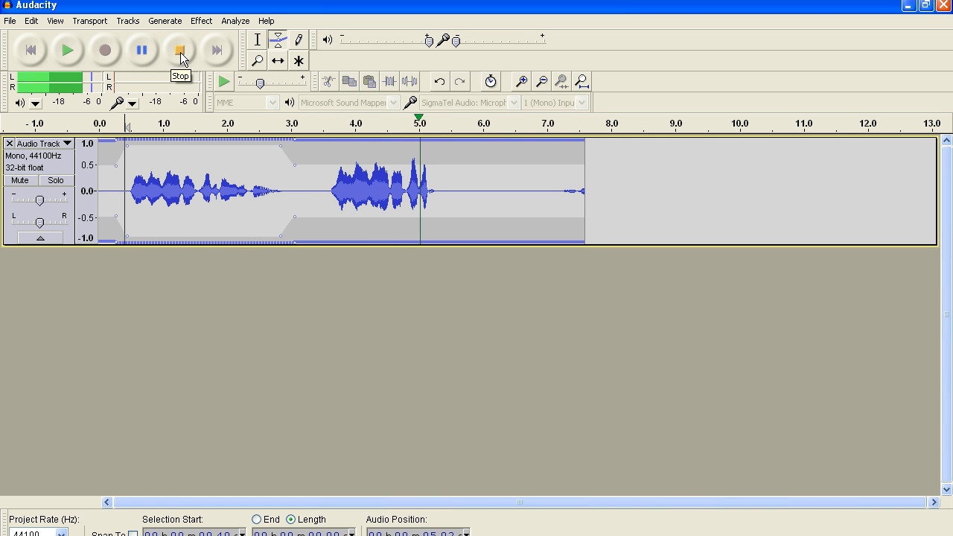
pyautogui.click(179, 50)
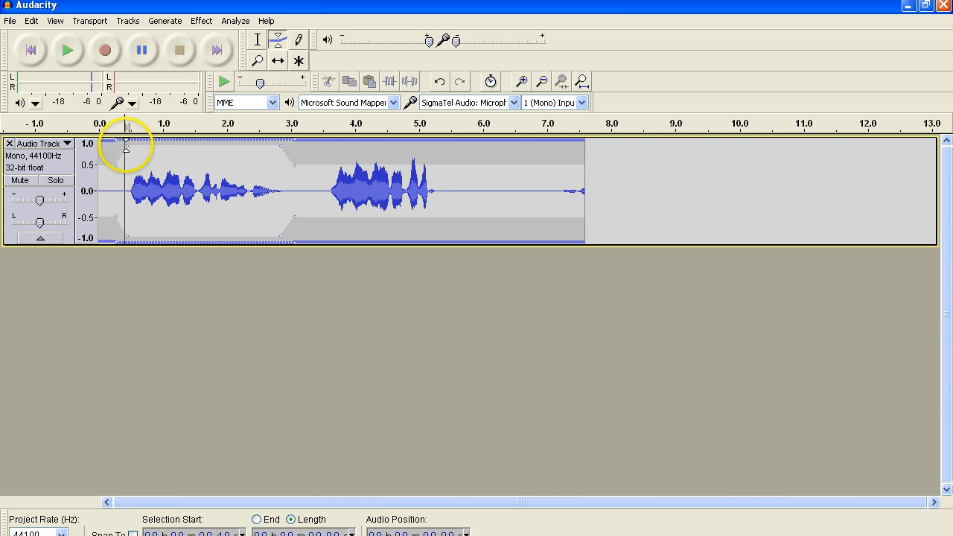
pyautogui.moveTo(125, 148); pyautogui.dragTo(262, 148)
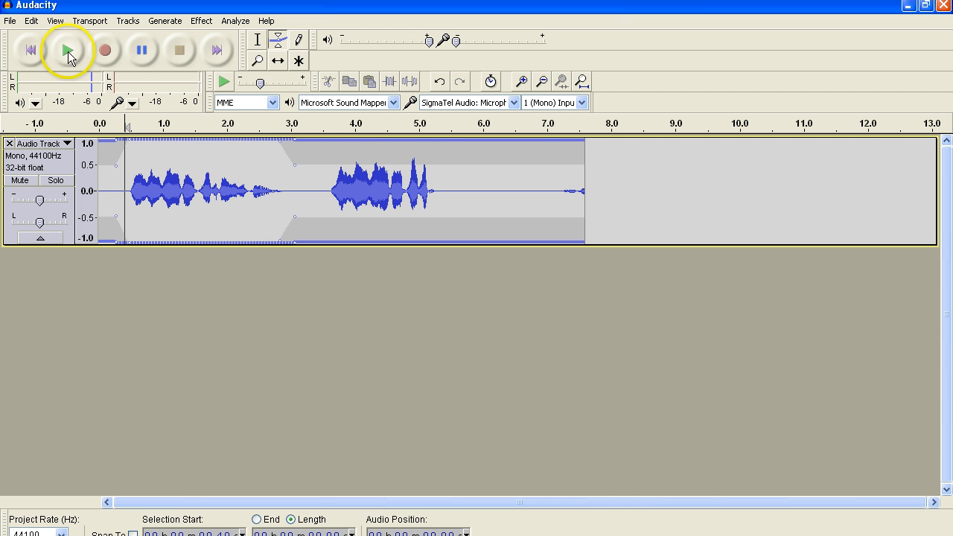
pyautogui.click(67, 50)
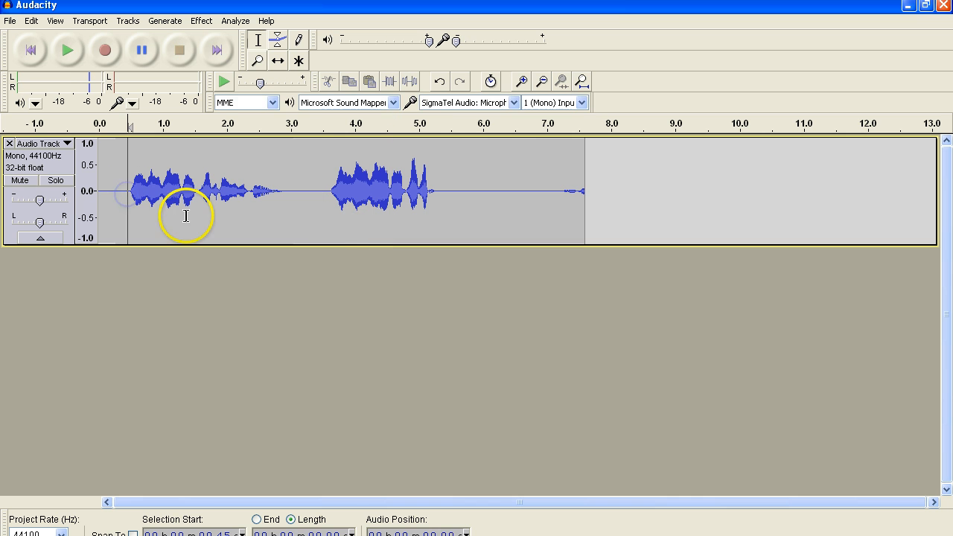
# Step: Select the recording from within the first phrase and bring up the effects list
pyautogui.click(67, 50)
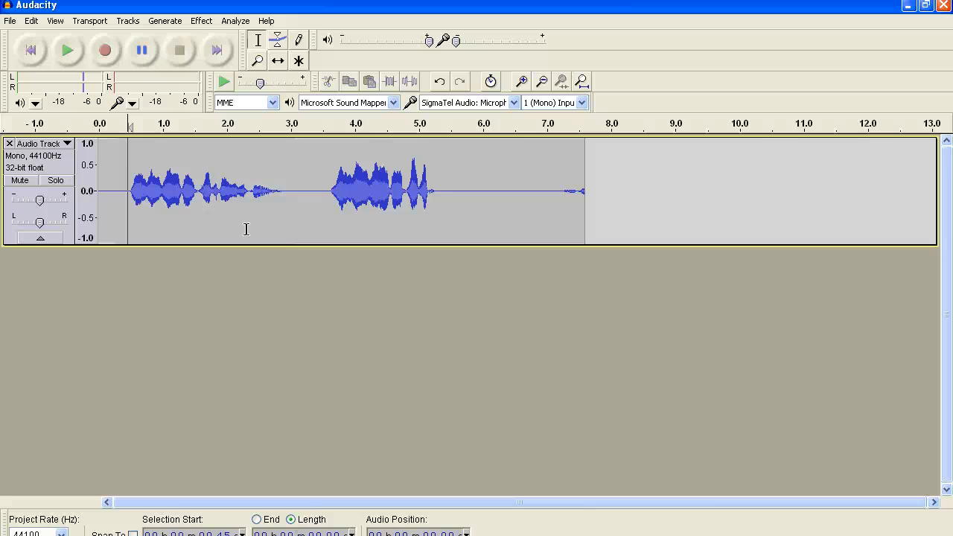
pyautogui.click(200, 20)
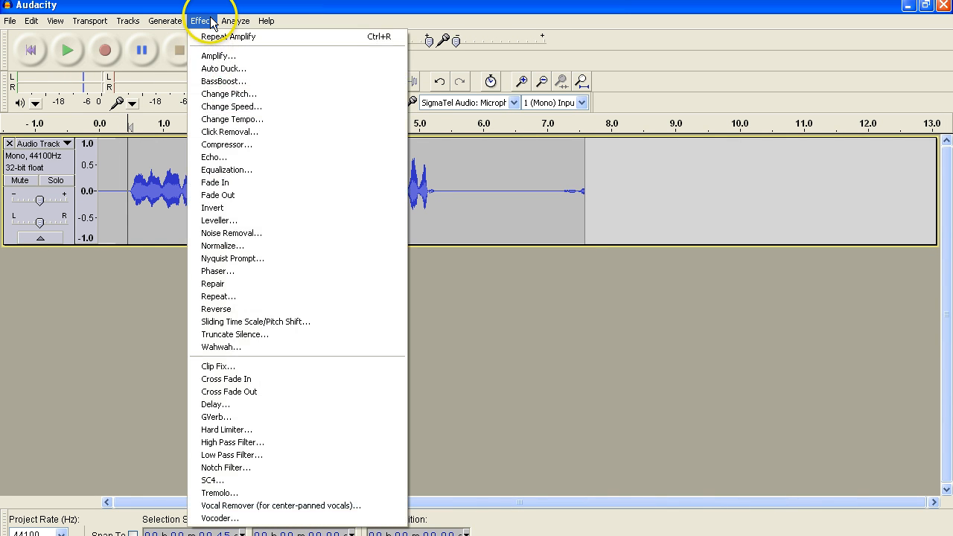